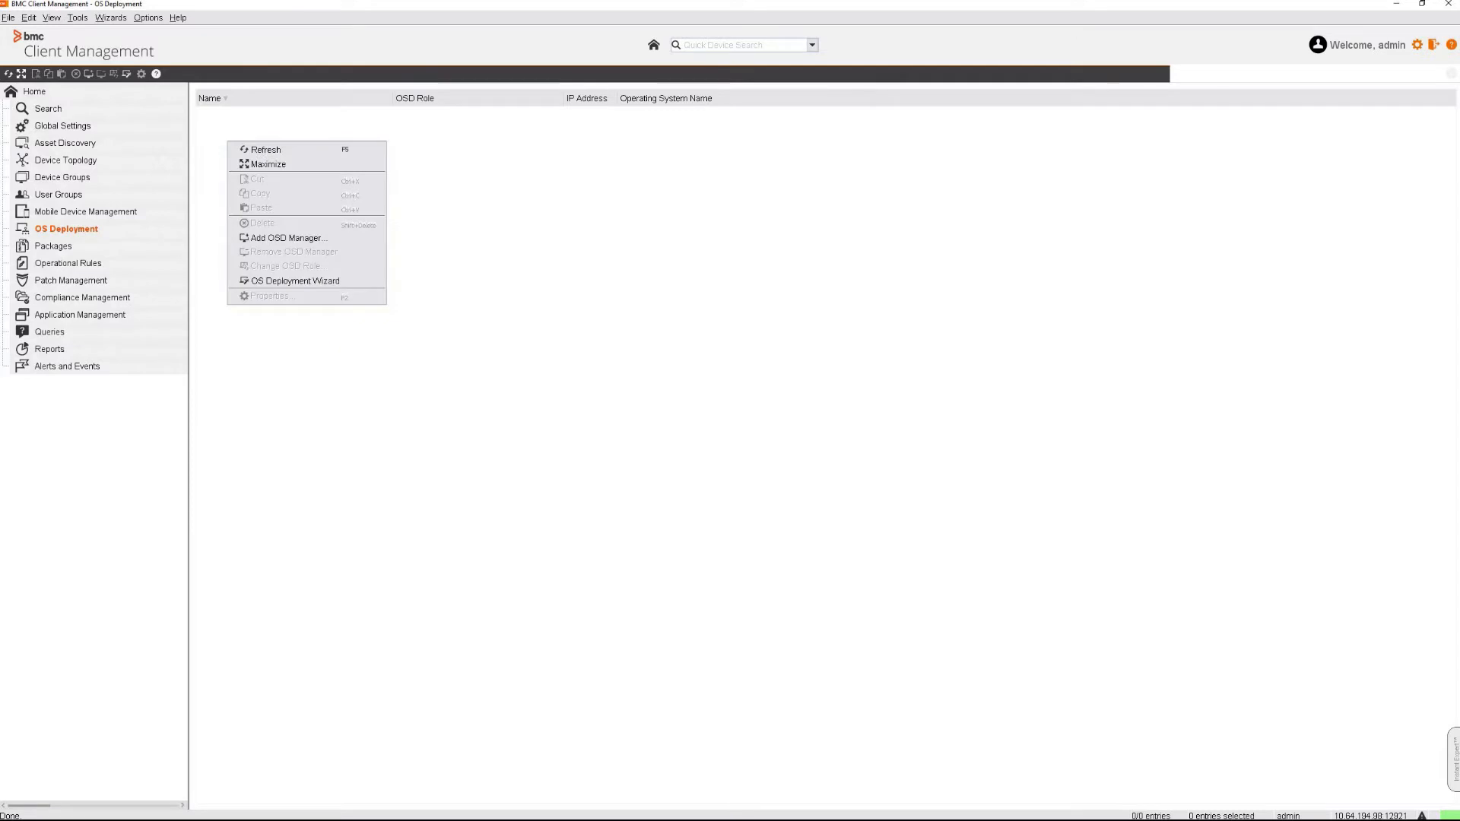
- Add VW-TLV-CUS-SP68 from Device Topology as a new OSD Manager
click(287, 237)
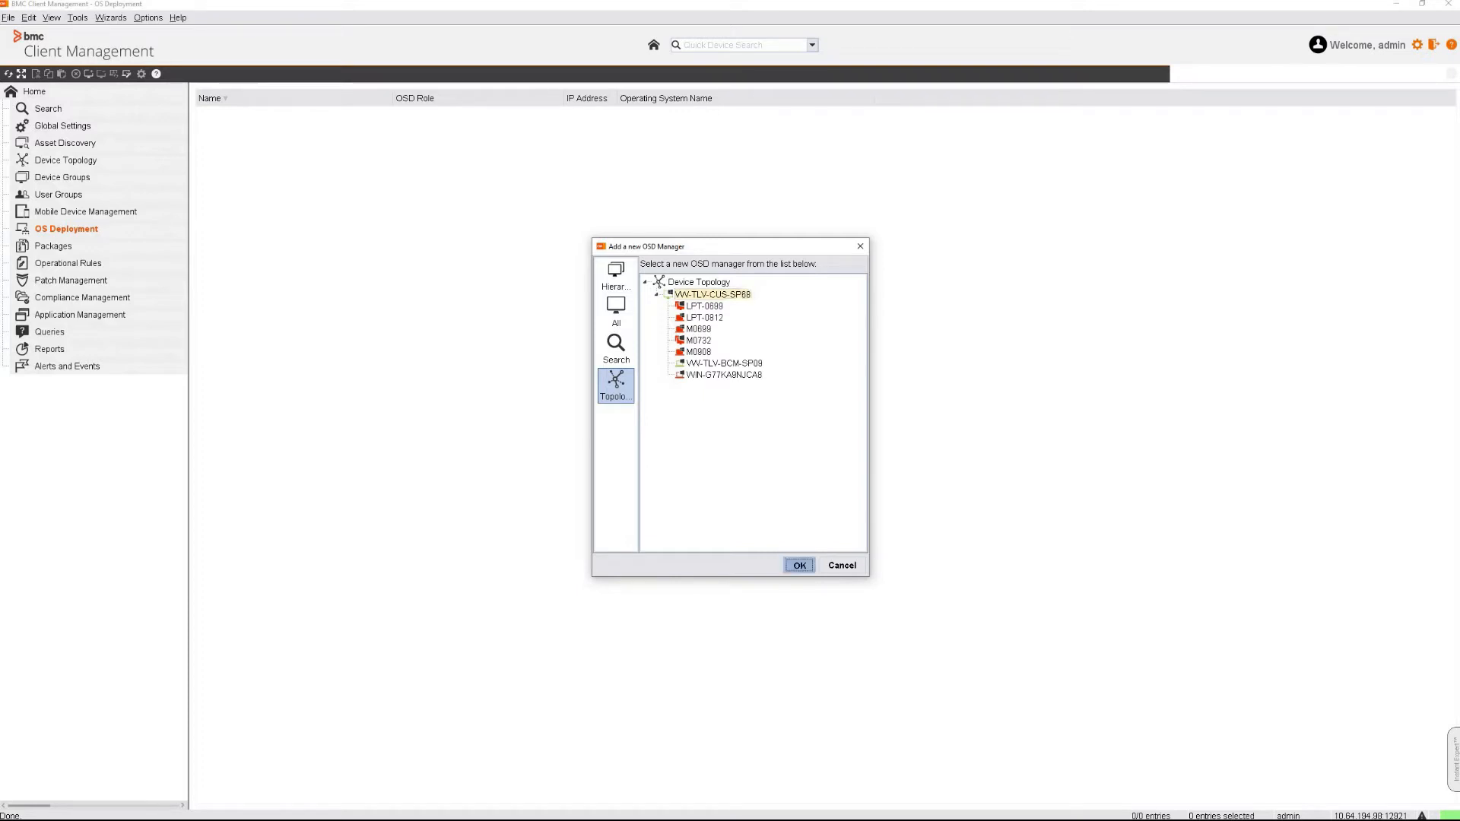
click(797, 566)
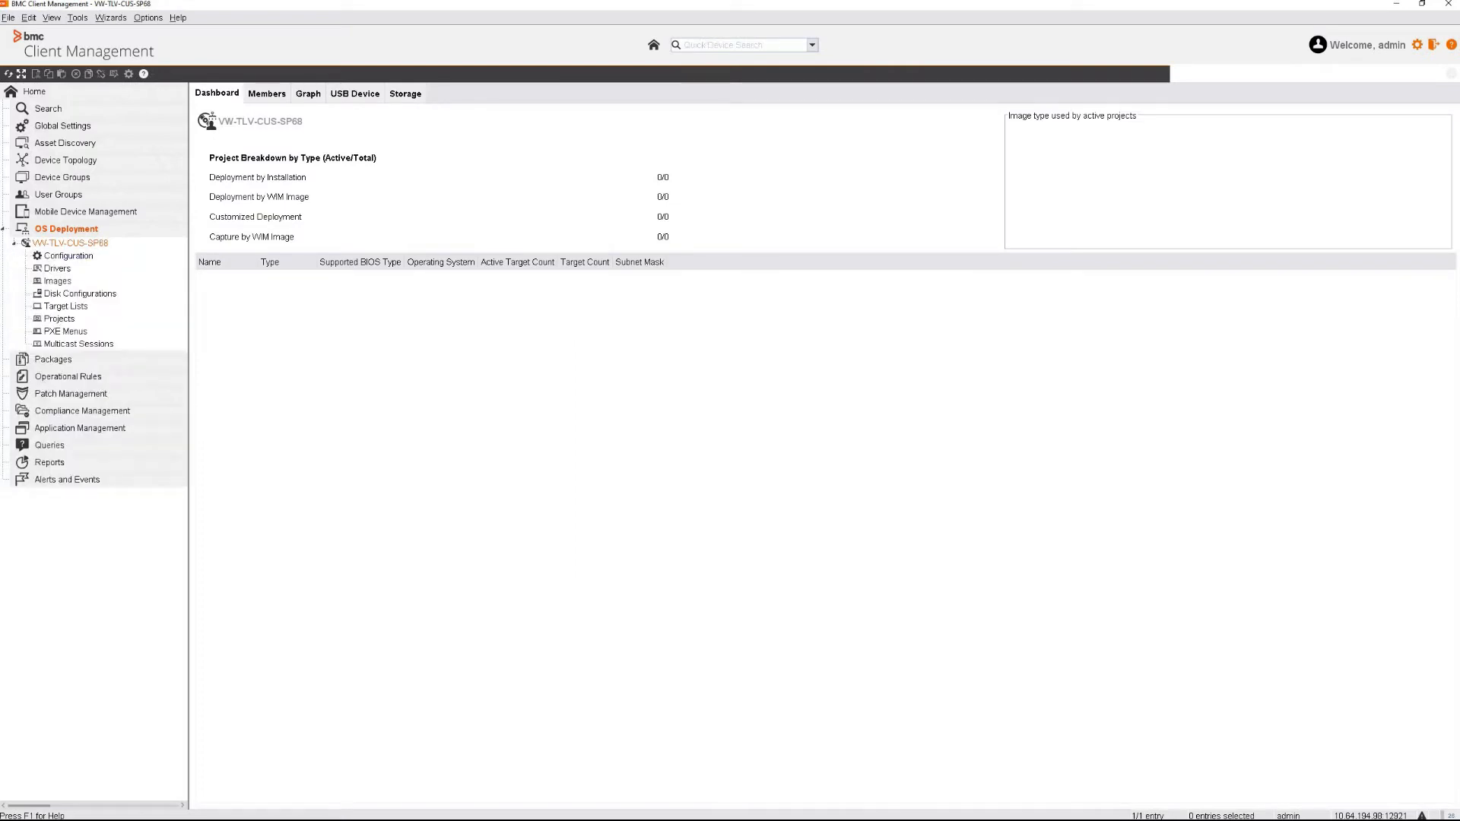
- Test Windows ADK status in the OSD Manager's configuration properties, reporting internet installation available
click(69, 257)
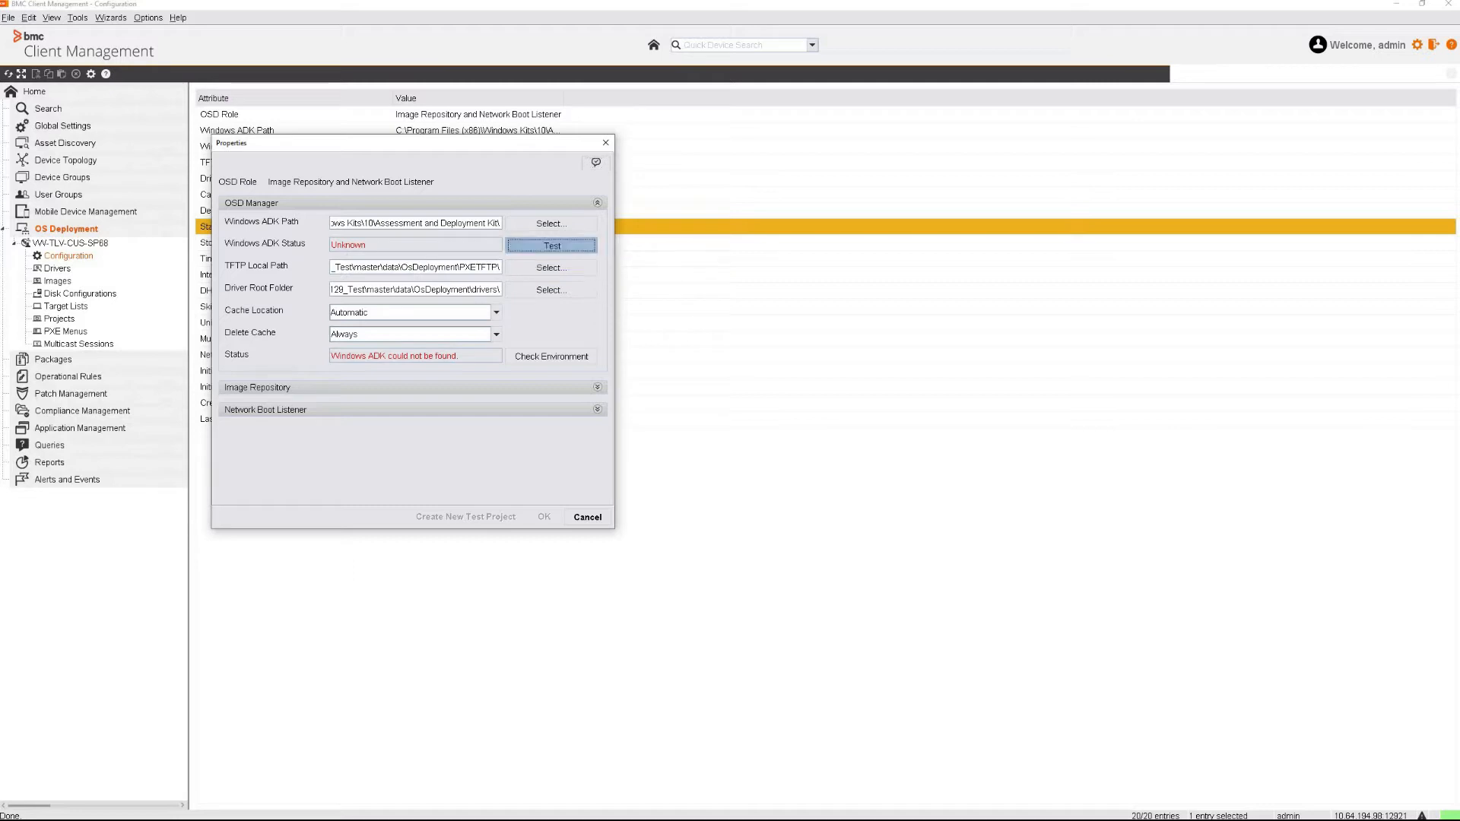
click(551, 246)
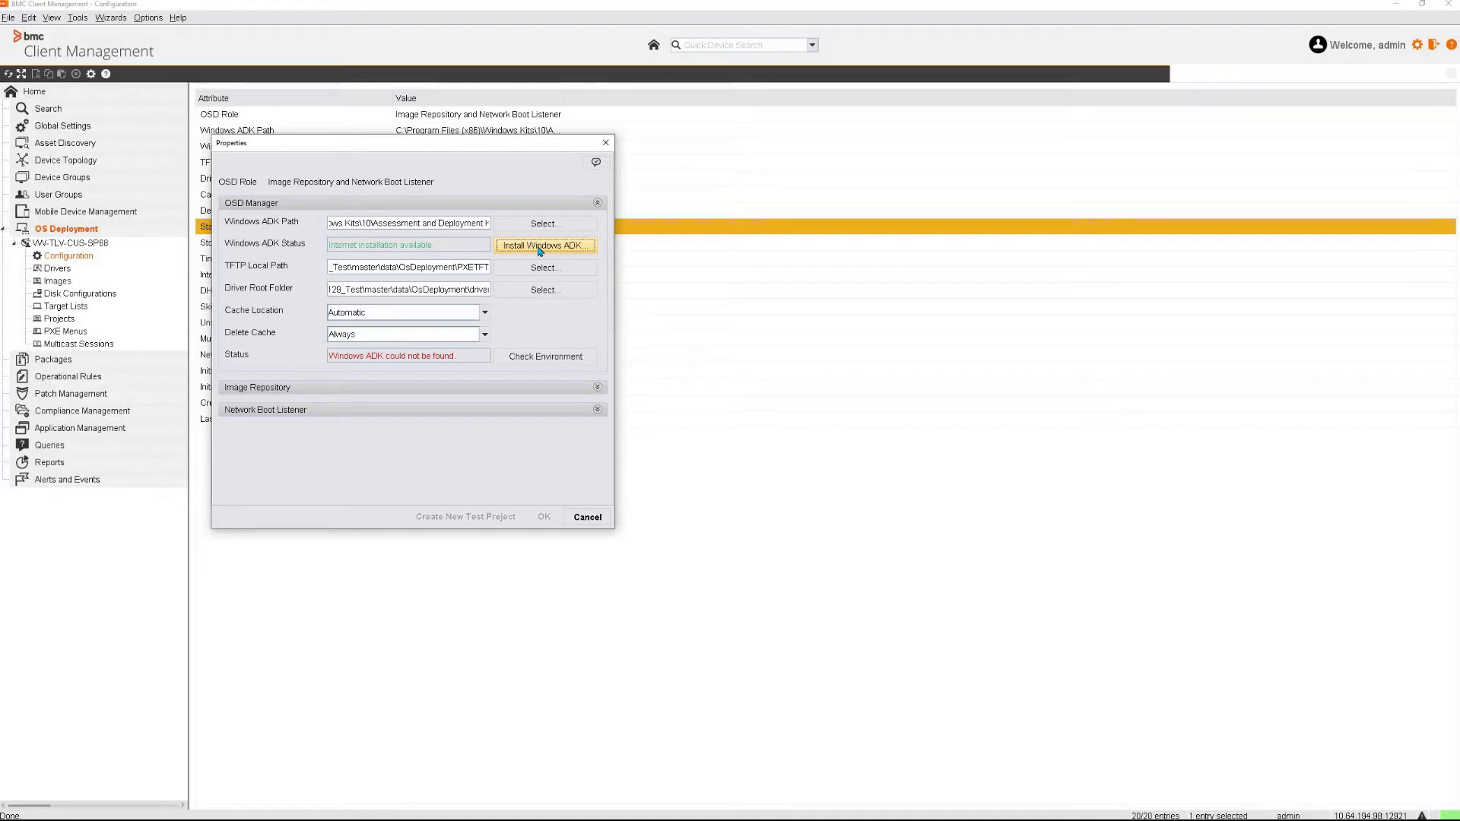
- Begin the roughly 3 GB internet installation of Windows ADK, confirming the download warning with Yes
click(544, 245)
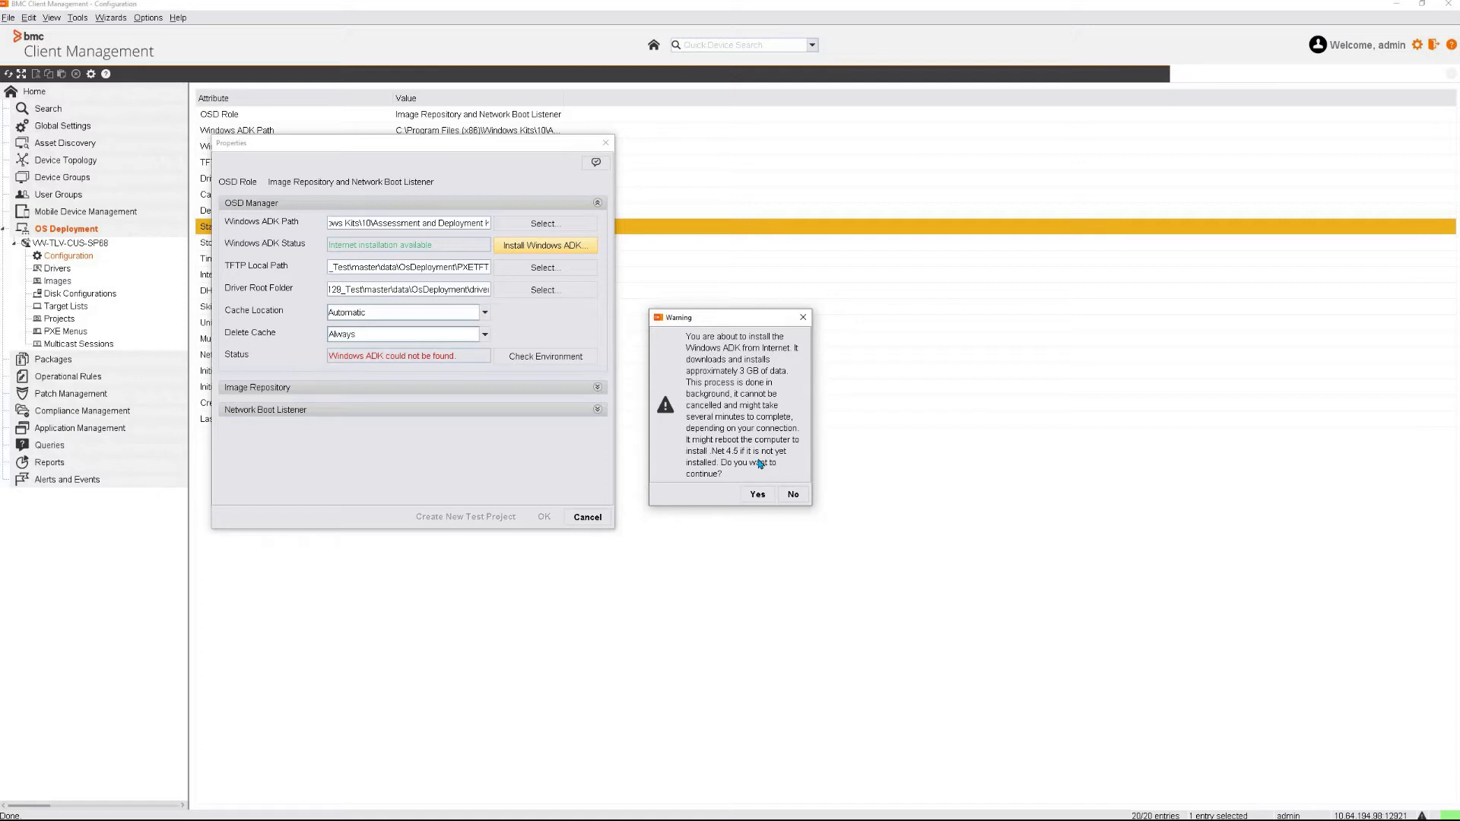
mouse_move(758, 486)
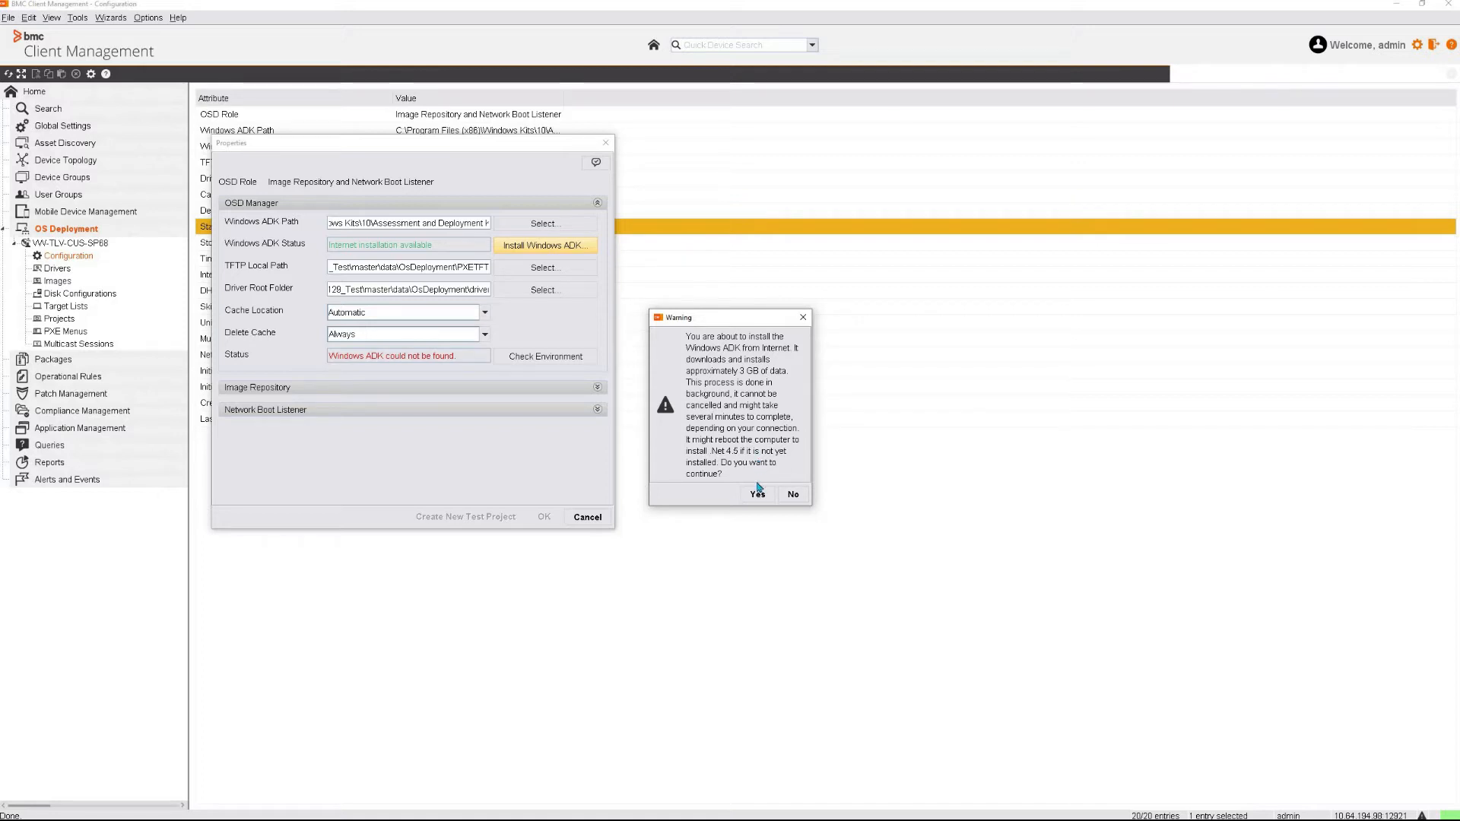
click(755, 493)
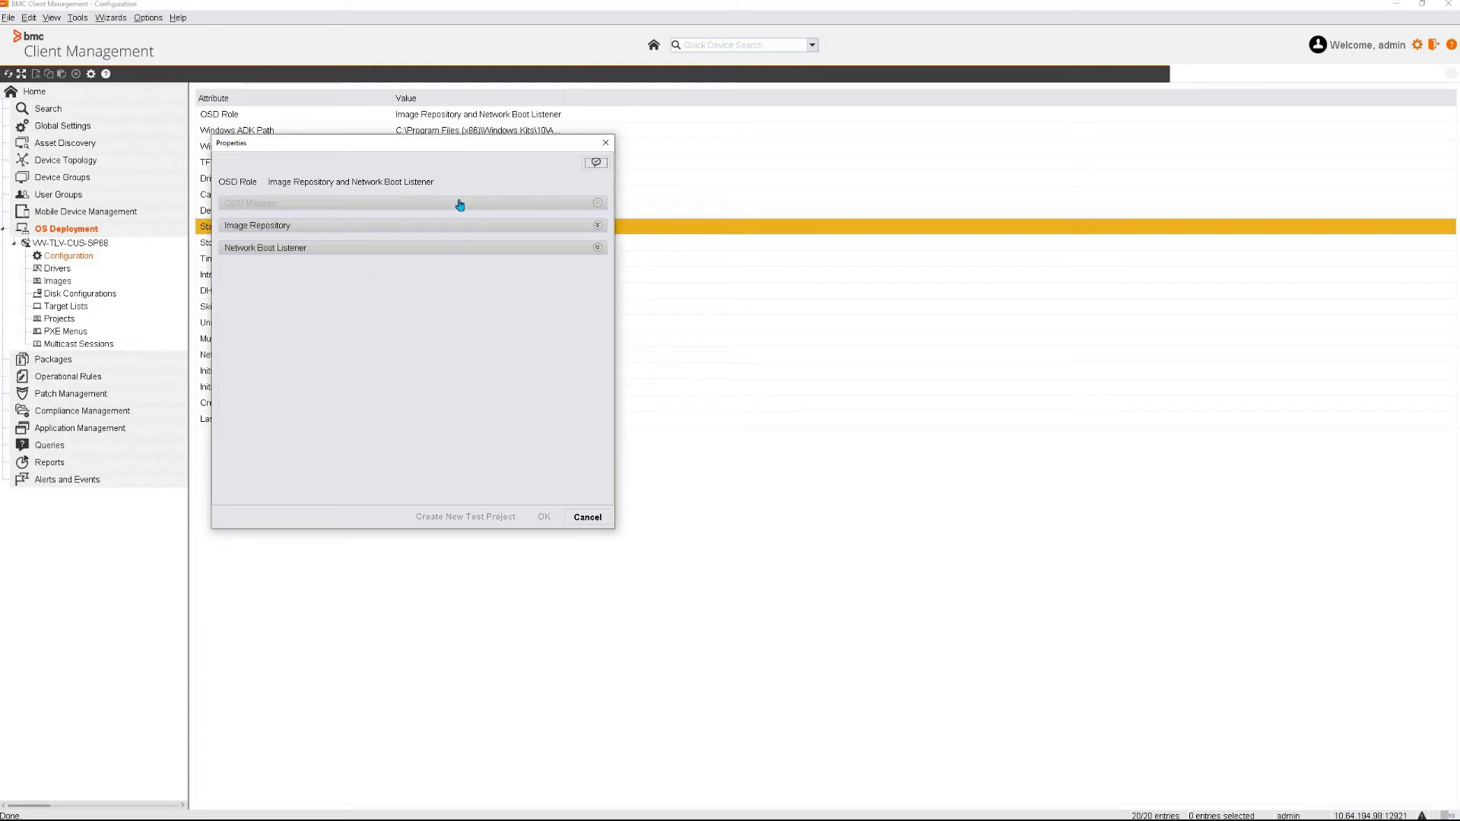
- Reveal the OSD Manager settings showing ADK installing, with Properties moved aside to expose the attribute list
click(249, 202)
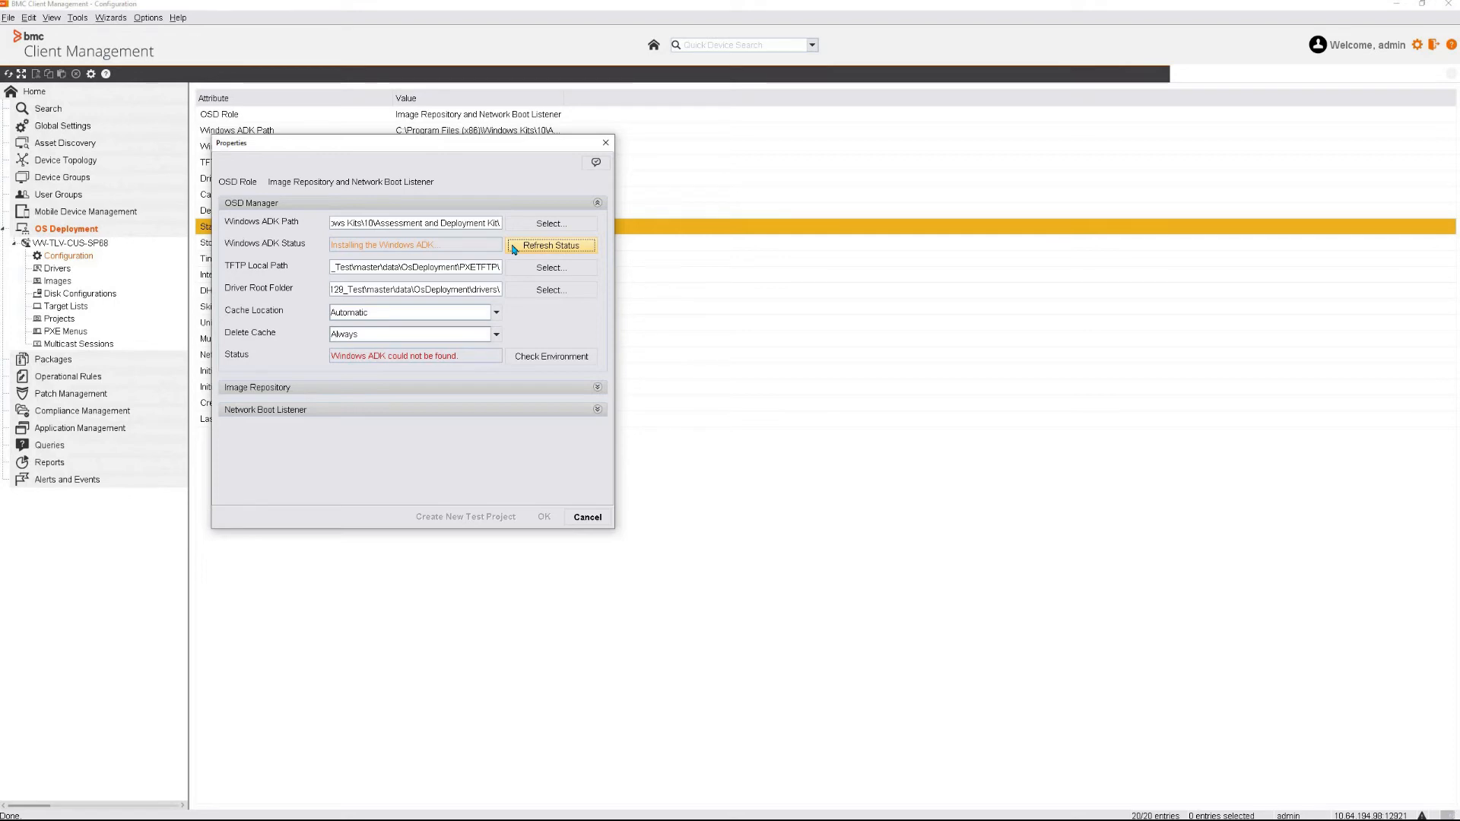
drag(409, 143, 767, 171)
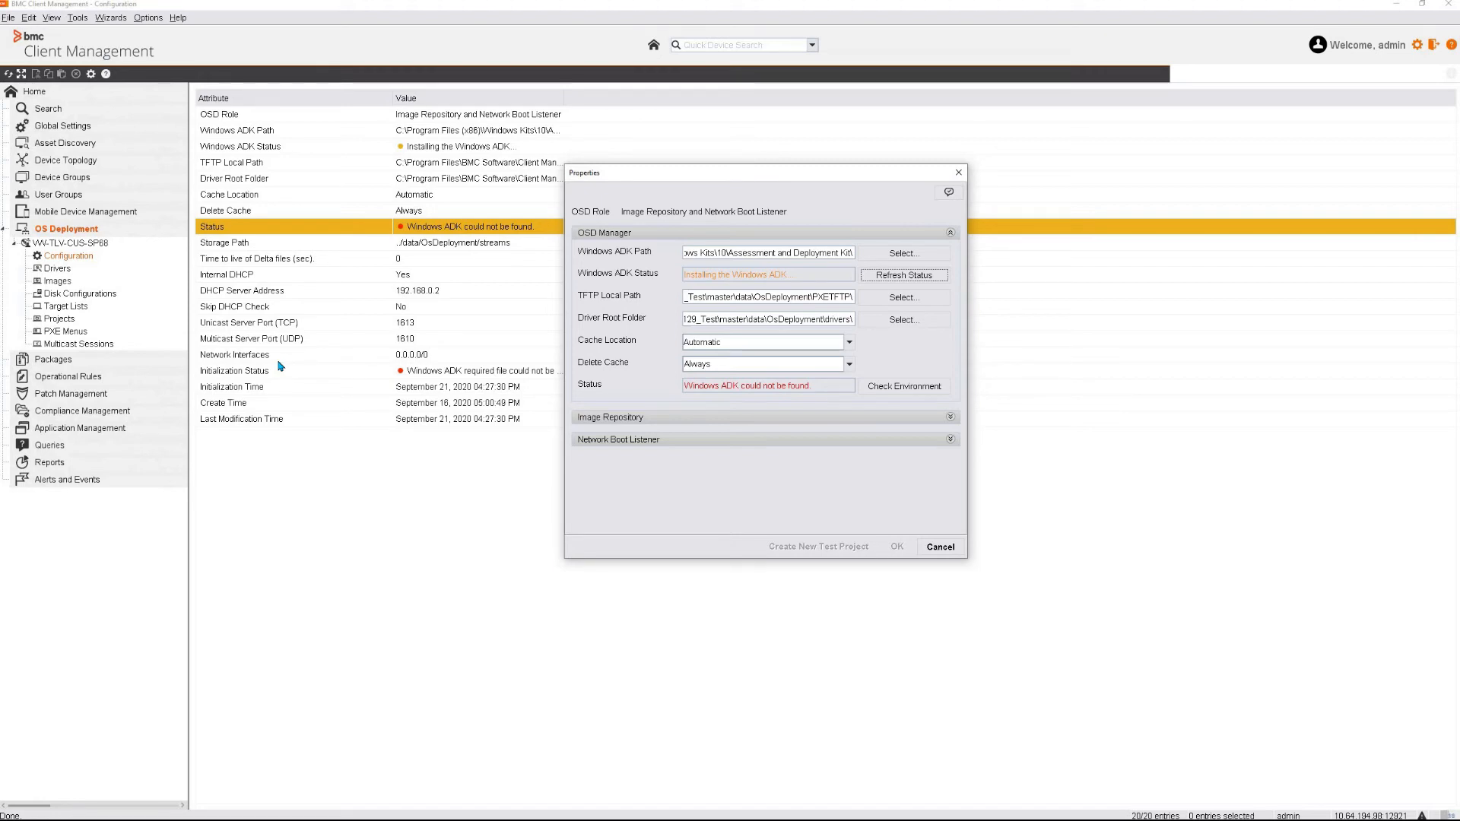
- Refresh the ADK status to installed and run Check Environment so Status reports Ok
click(902, 275)
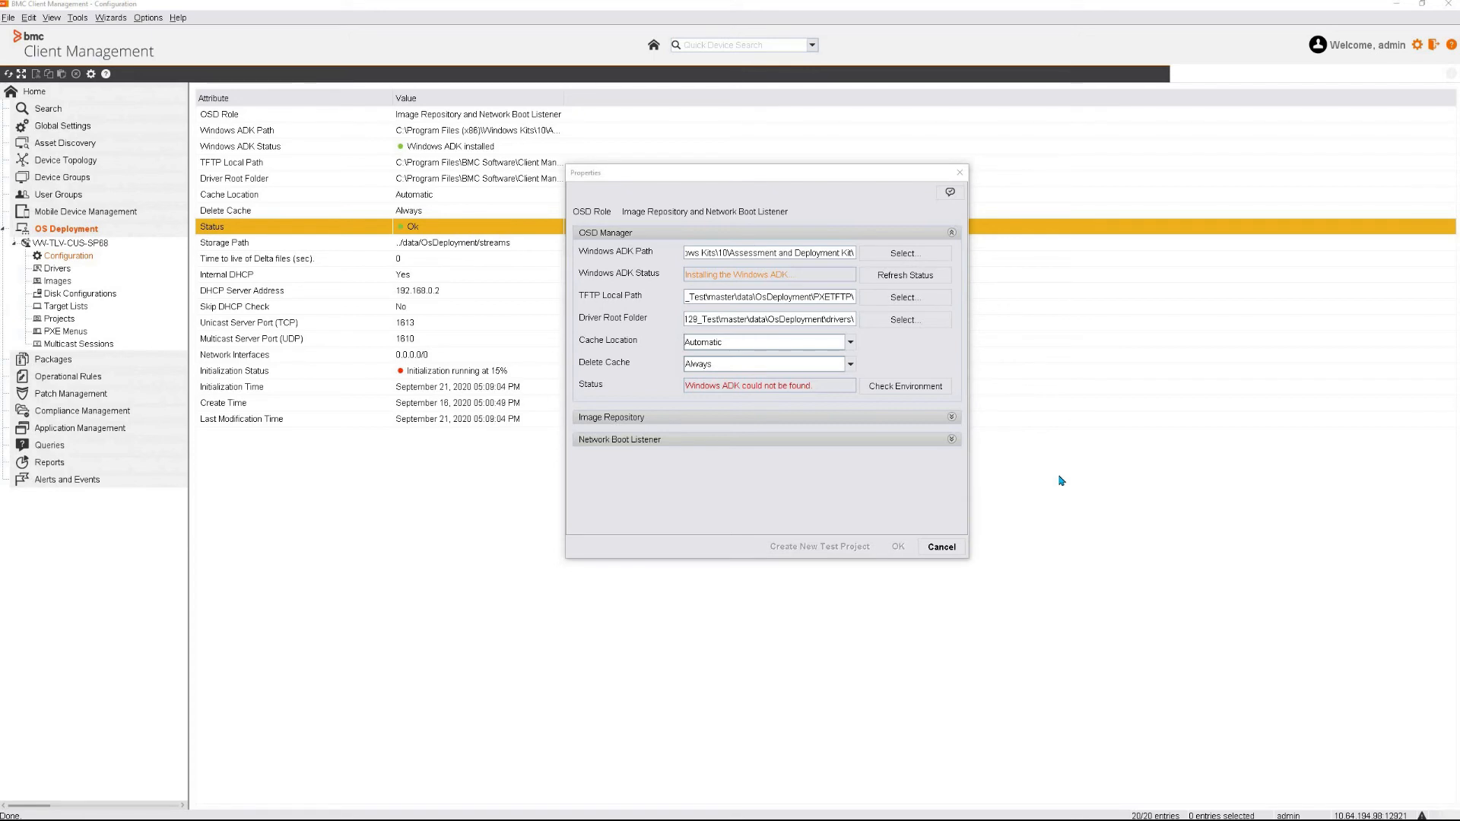
click(903, 384)
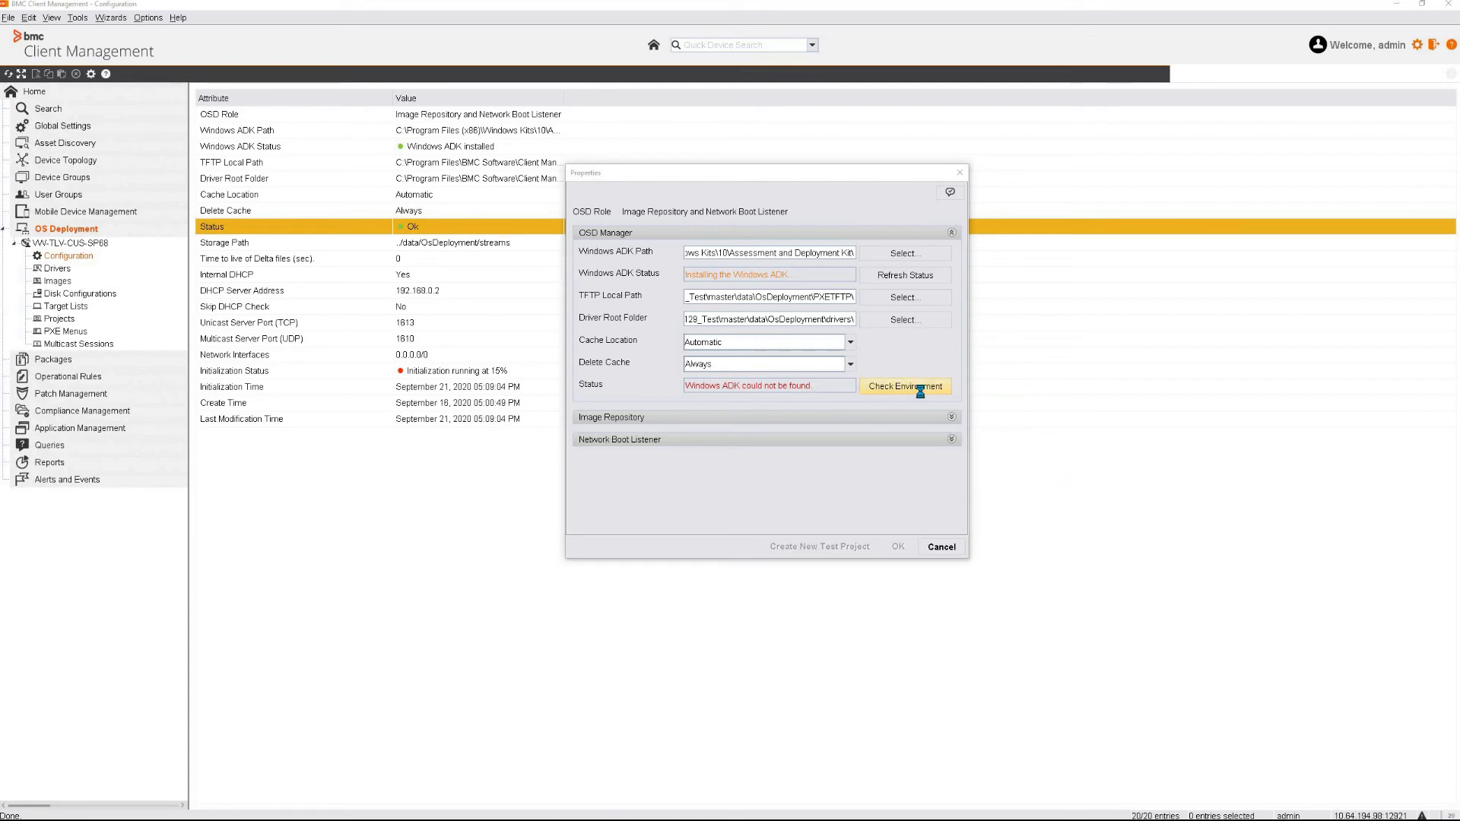
click(903, 384)
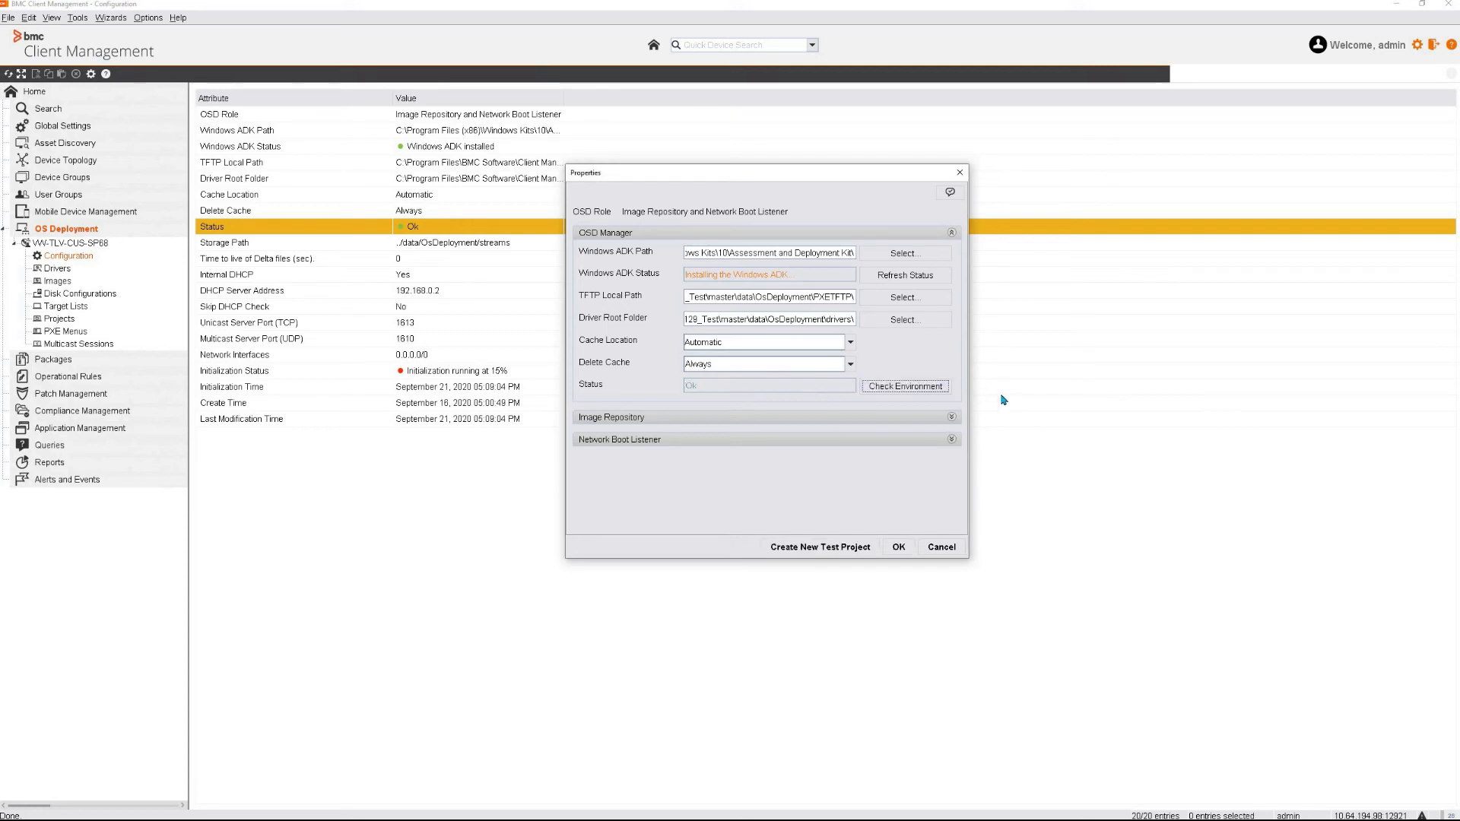
mouse_move(914, 520)
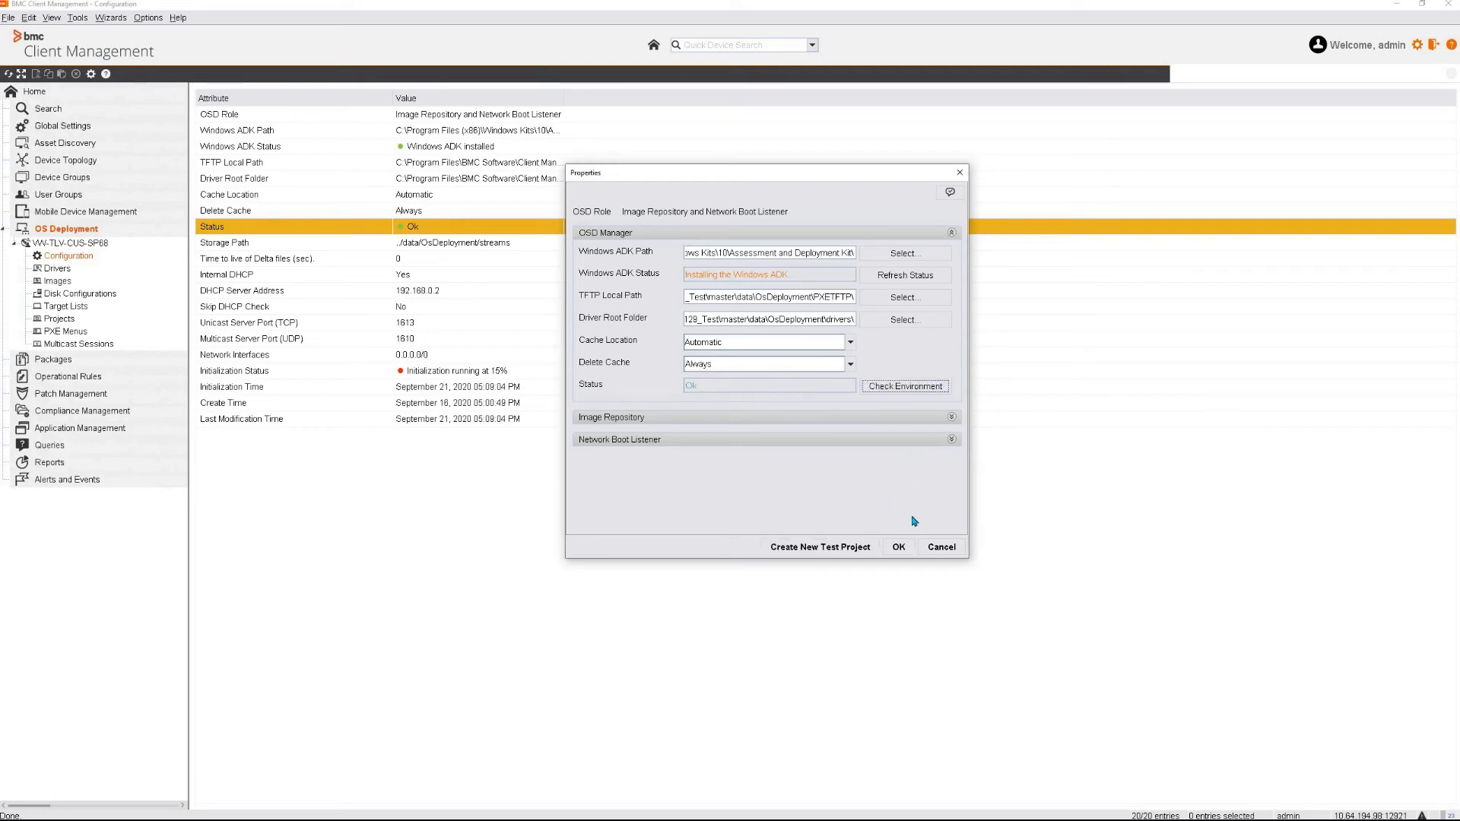